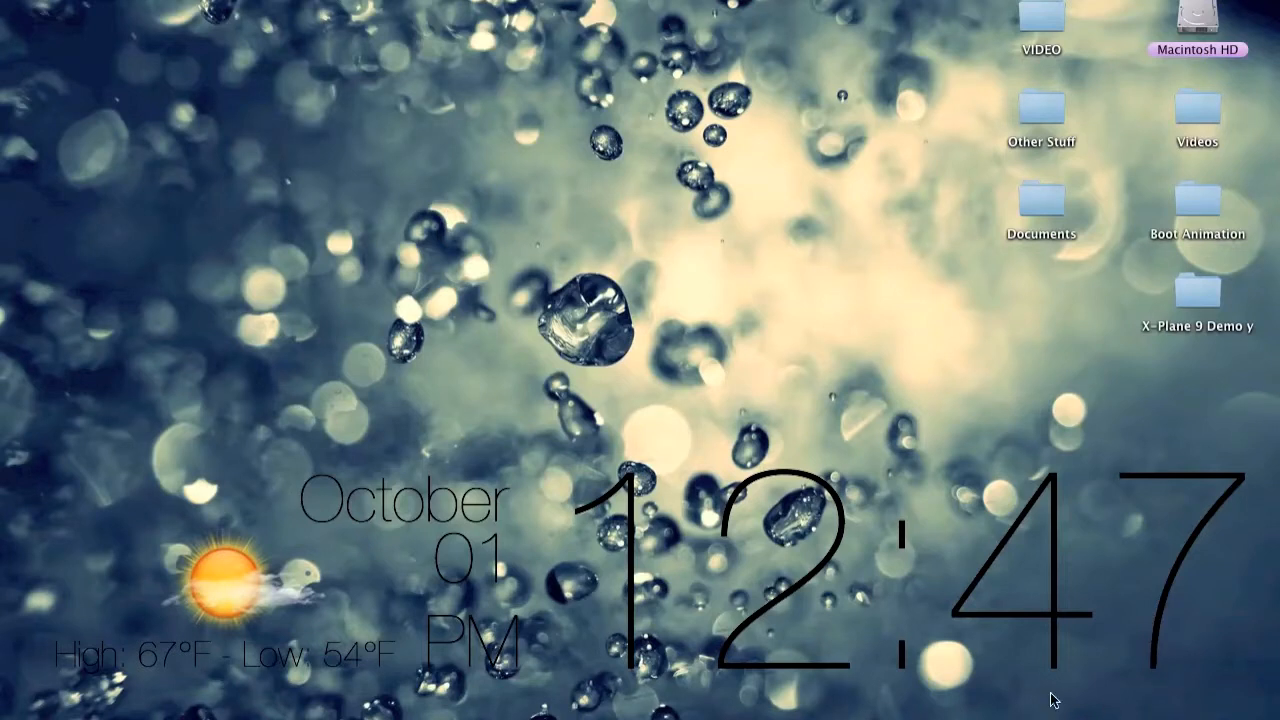
pyautogui.moveTo(733, 447)
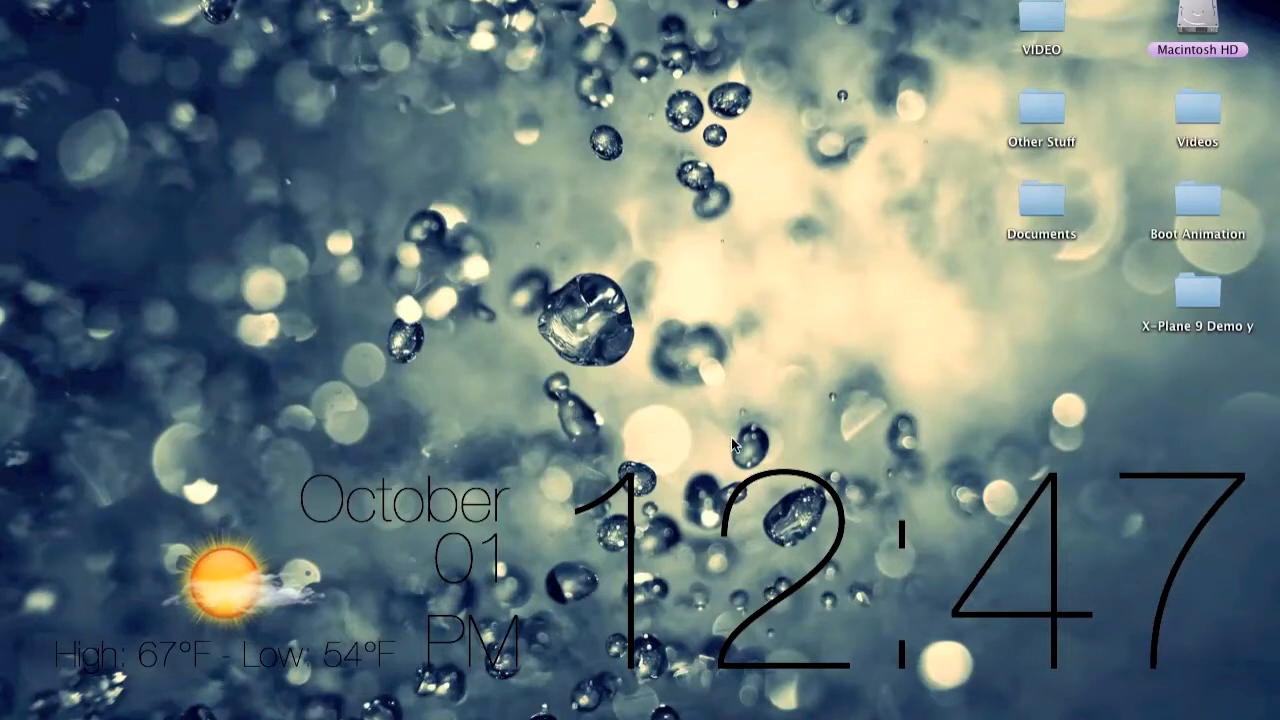
pyautogui.moveTo(580, 345)
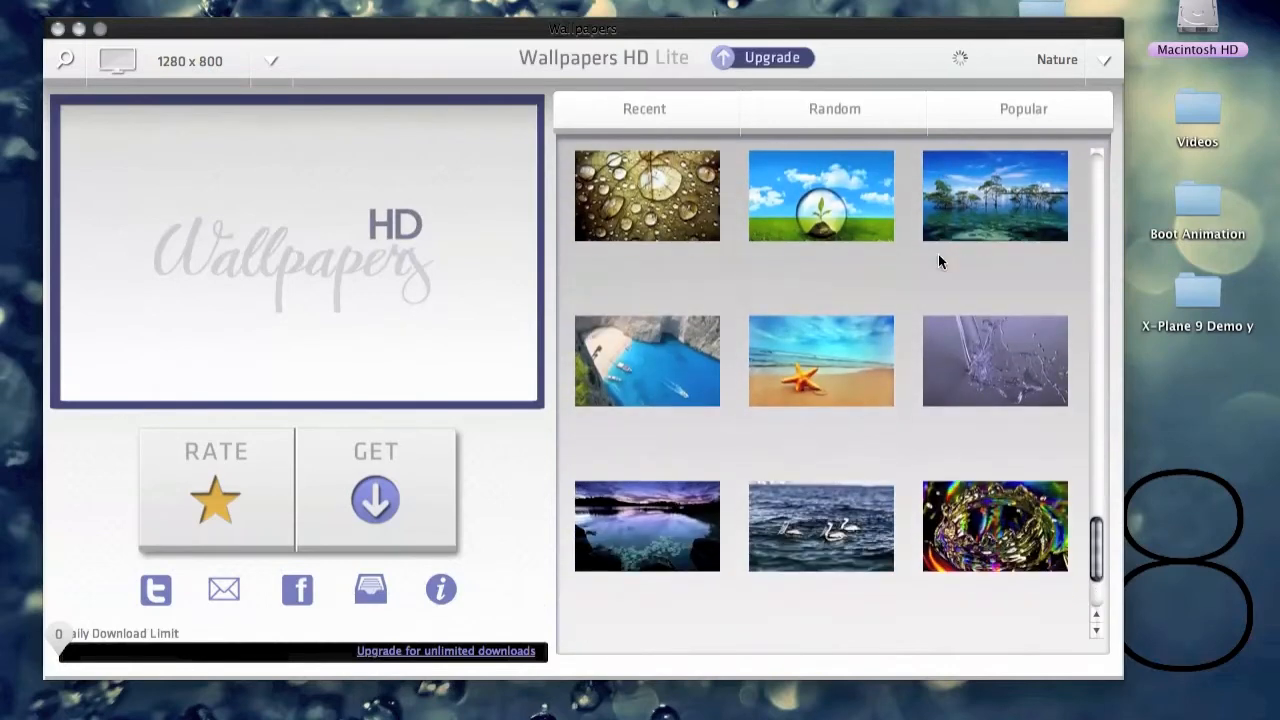
# Browse the Nature wallpapers in Wallpapers HD Lite and pick a water-drop photo.
pyautogui.scroll(-3)
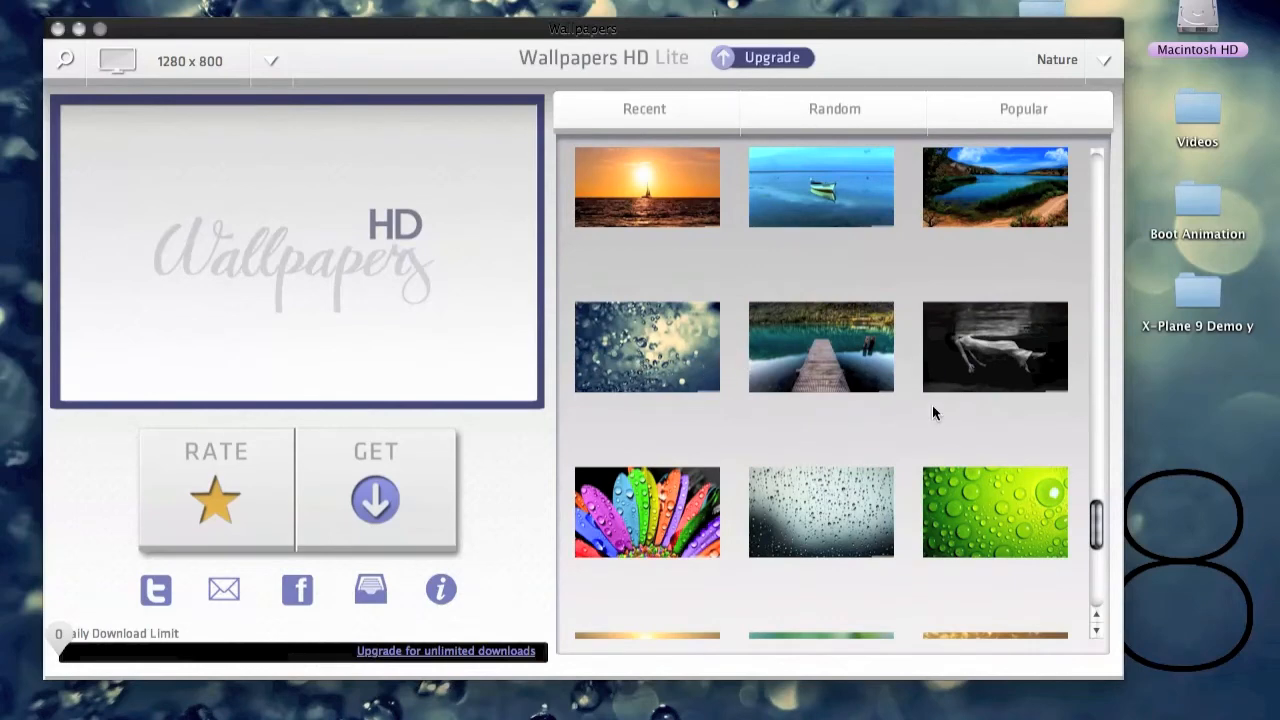
pyautogui.click(646, 347)
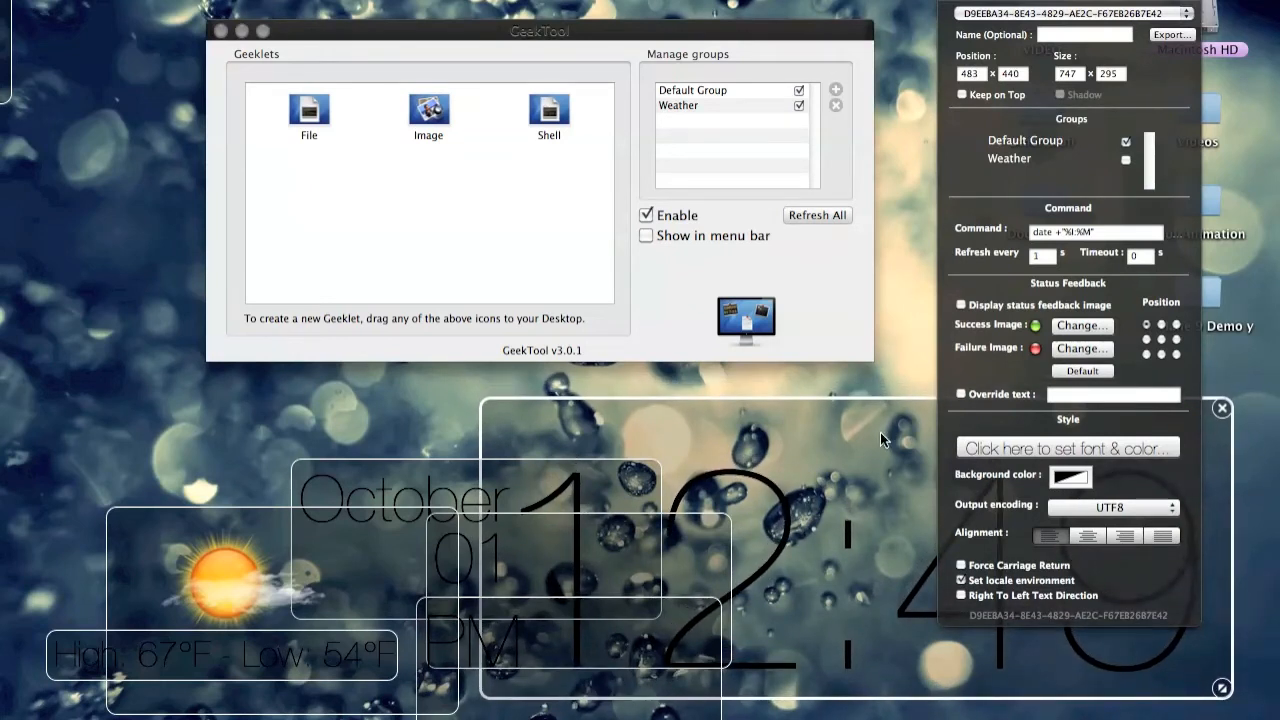
# Select the large clock geeklet to show its date +"%l:%M" command.
pyautogui.click(1095, 232)
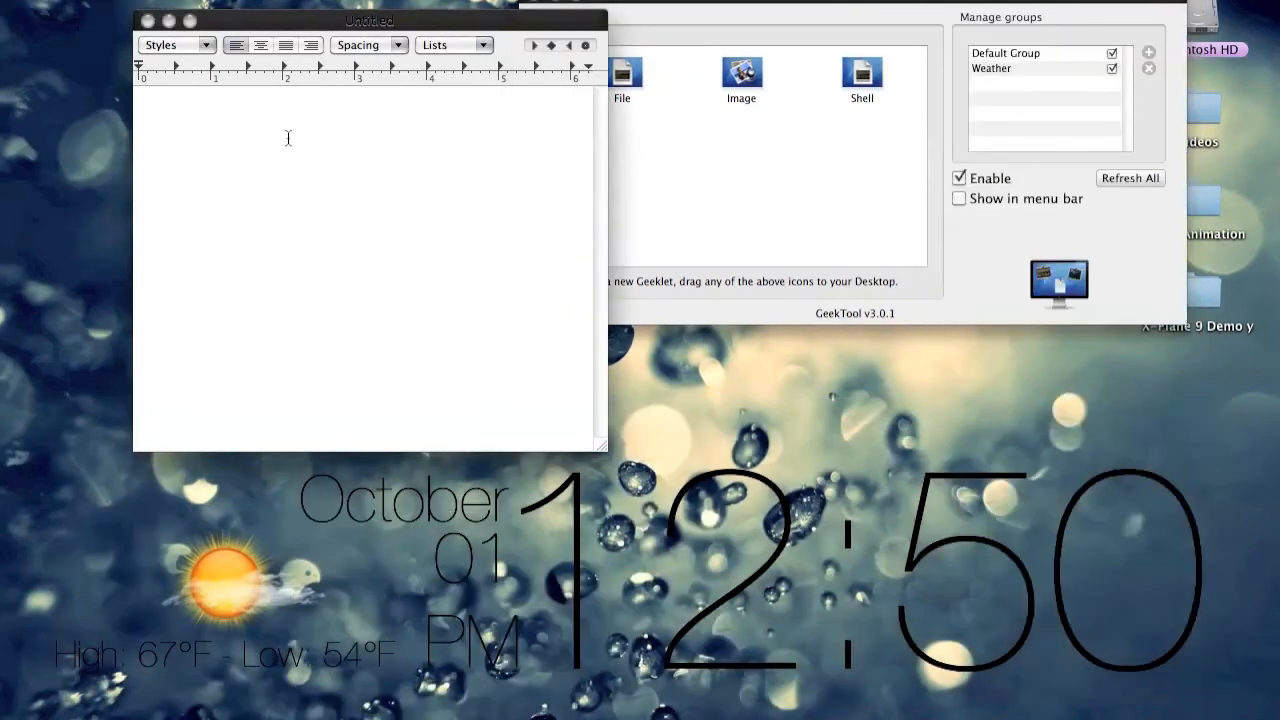
# Type date +"%l:%M" into a TextEdit note, then close the note.
pyautogui.write('date +"%l:%M"')
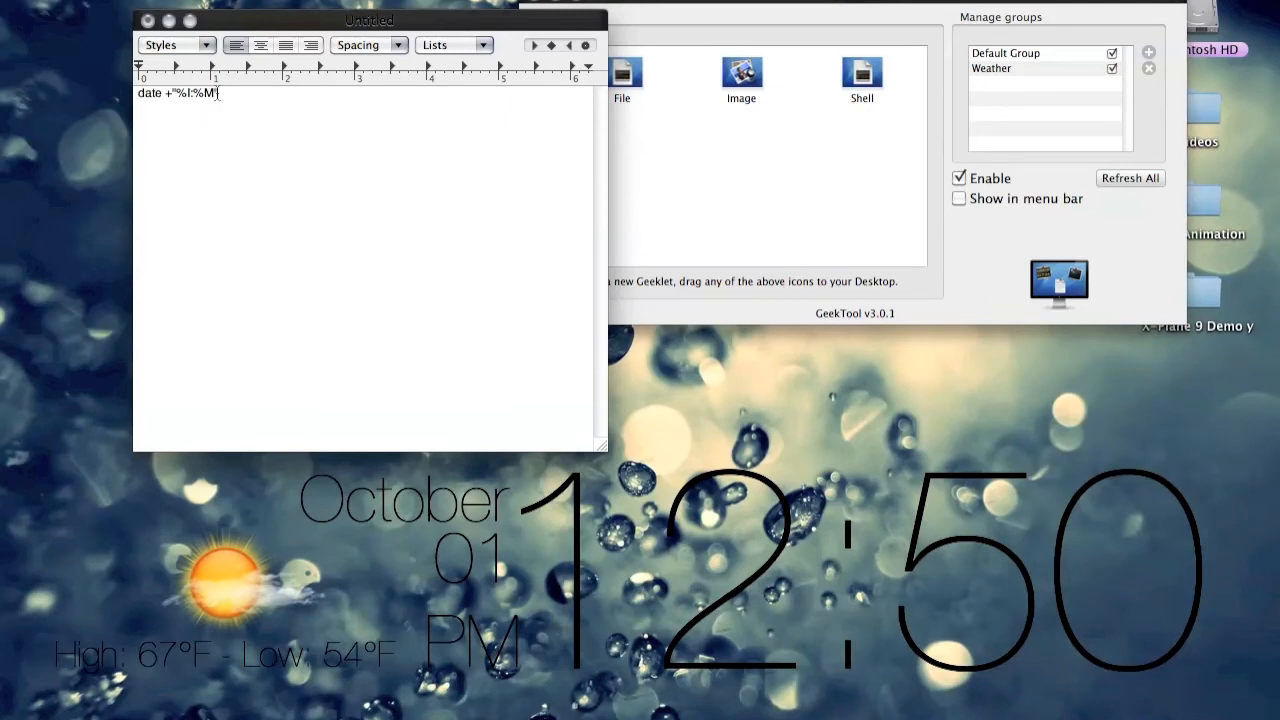
pyautogui.click(397, 45)
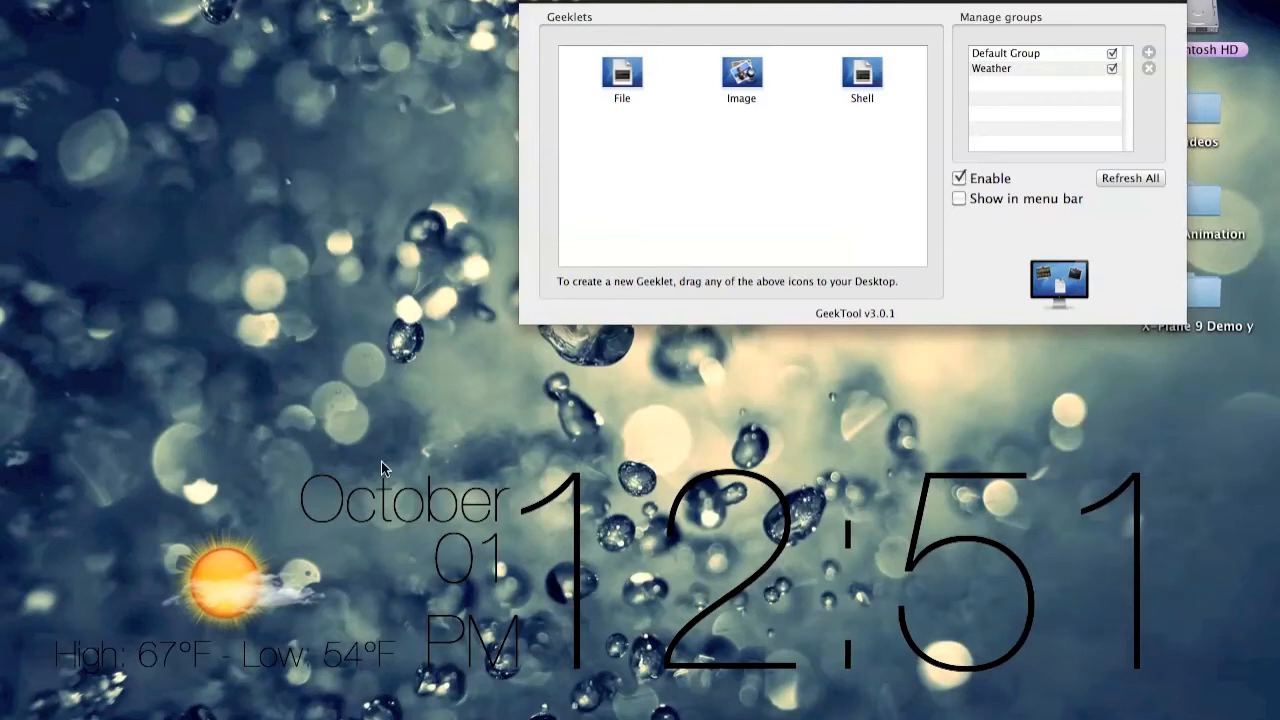
# Add a blank Shell geeklet at the desktop's top-left and focus its Command field.
pyautogui.click(860, 74)
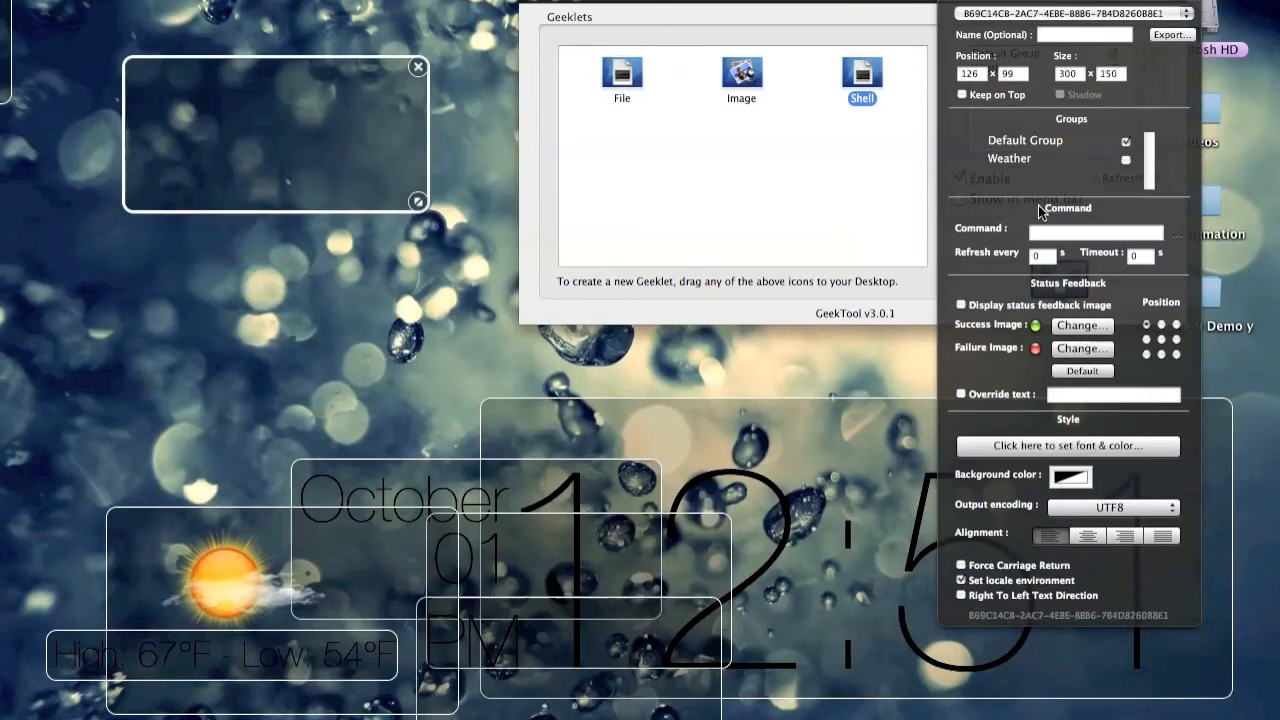
pyautogui.click(1095, 232)
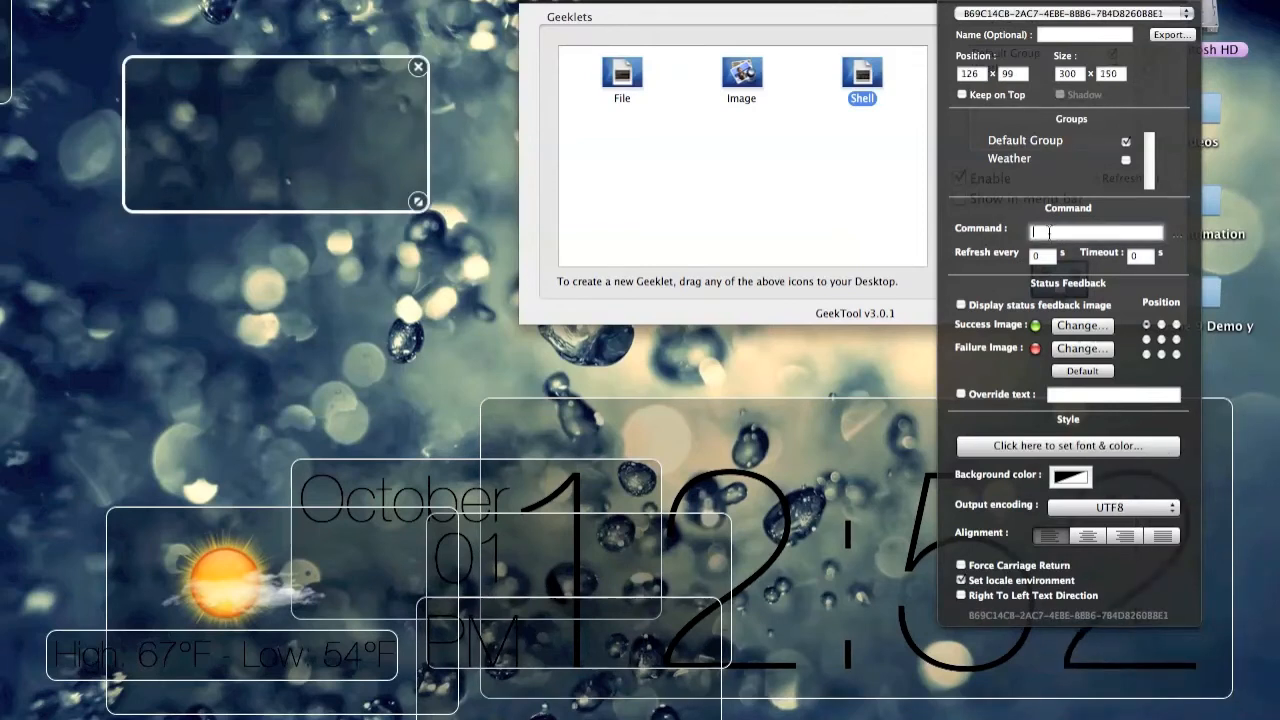